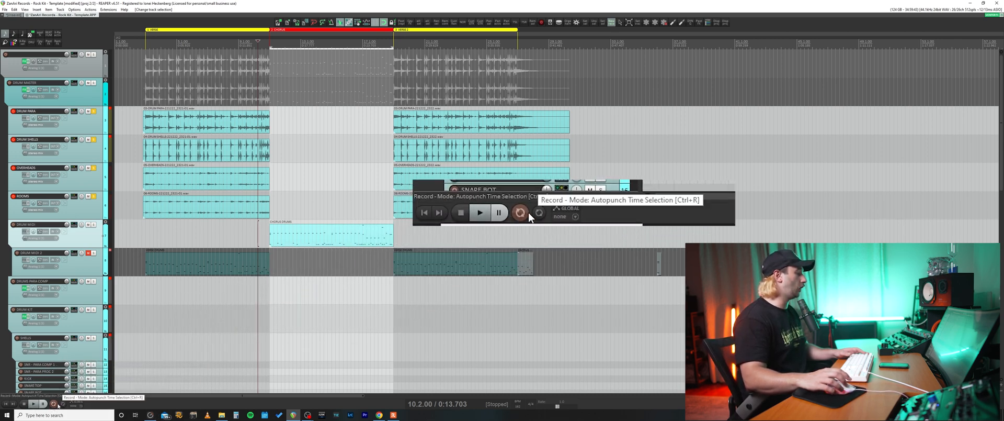
- Open the Record button's menu to confirm 'Record mode: time selection auto punch' is checked
left_click(528, 213)
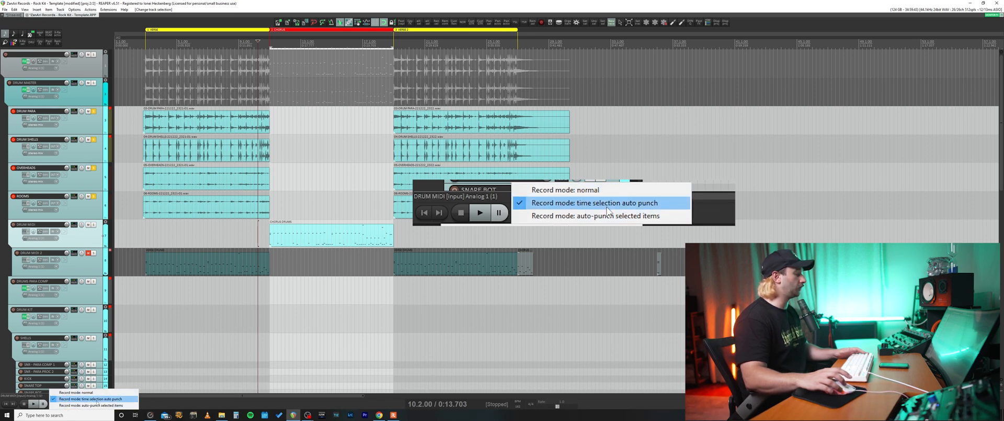
mouse_move(631, 215)
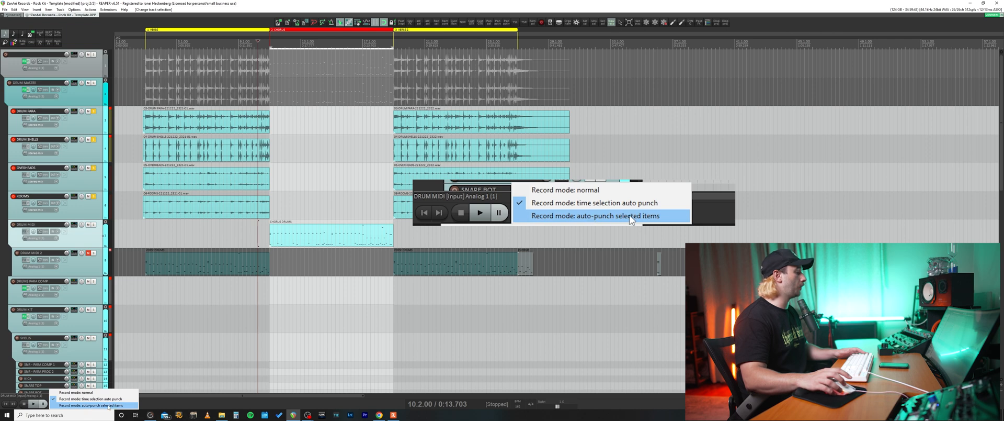